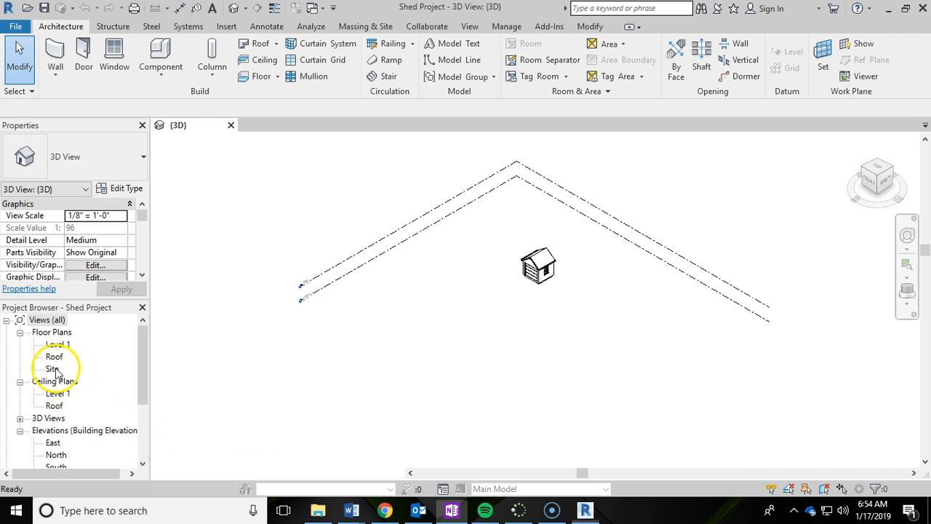
- Open the Site floor plan view and show the Massing & Site tools
double_click(53, 369)
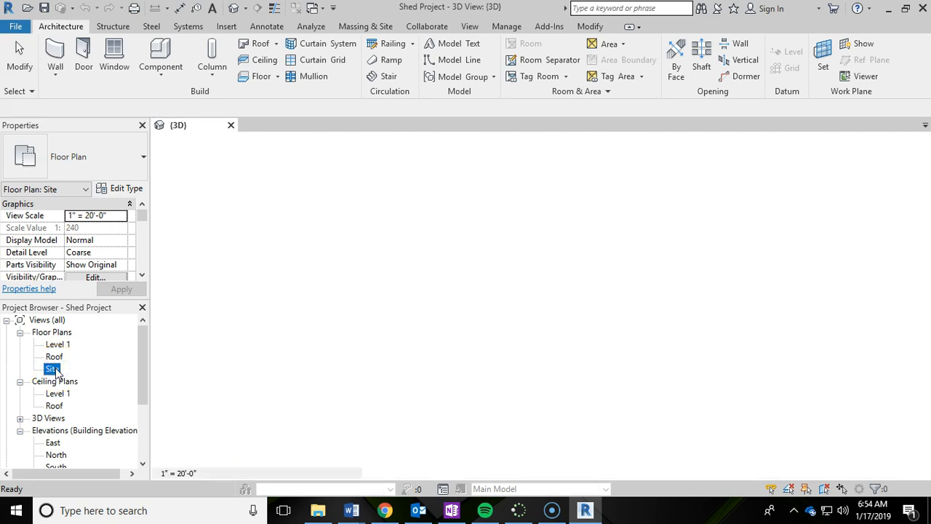
double_click(52, 369)
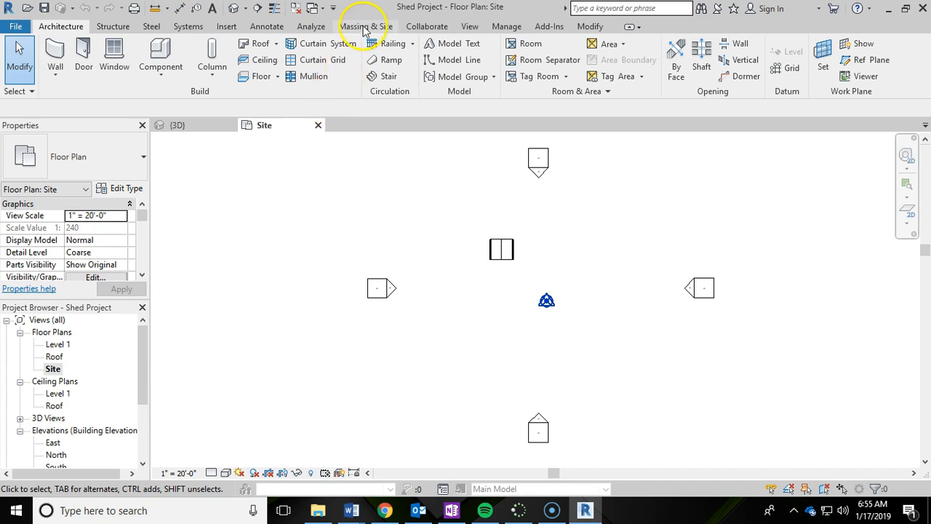
left_click(365, 26)
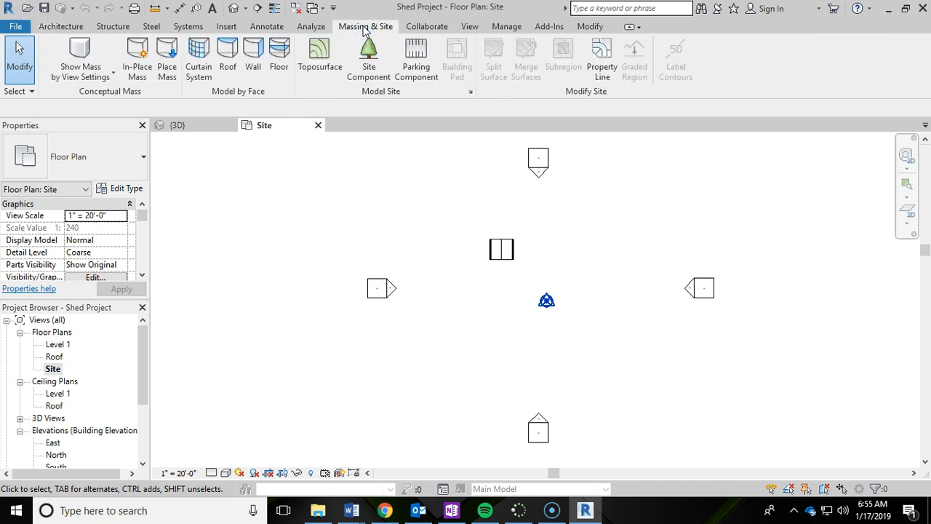
mouse_move(320, 59)
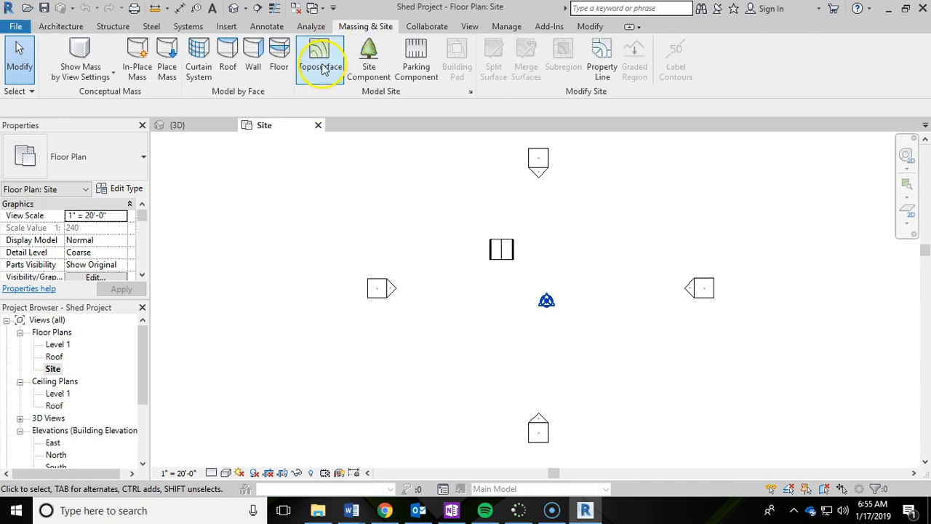
mouse_move(321, 54)
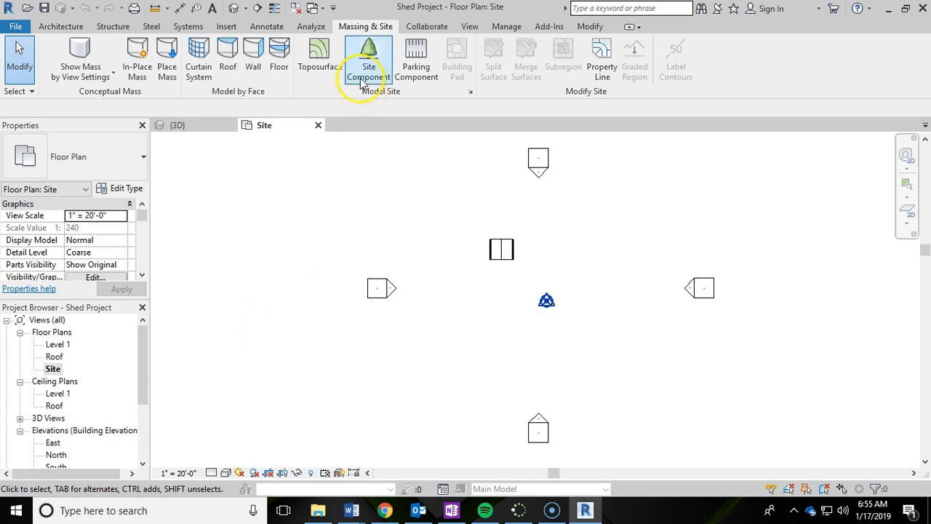
mouse_move(318, 55)
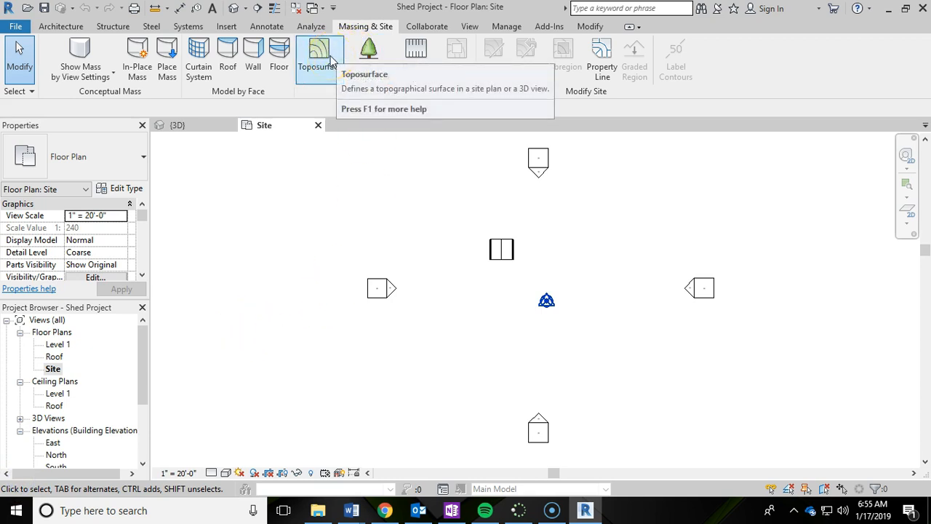
- Place four corner points around the shed and finish the toposurface
left_click(320, 58)
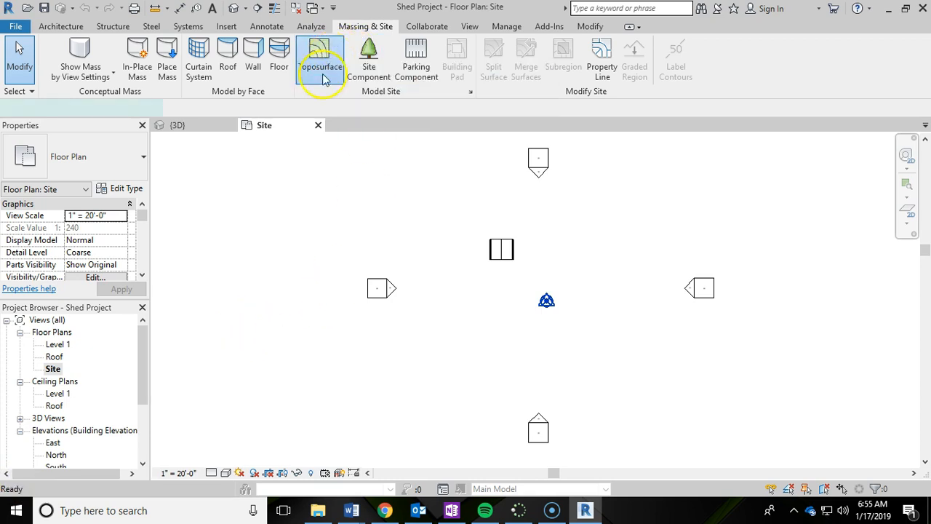
left_click(321, 59)
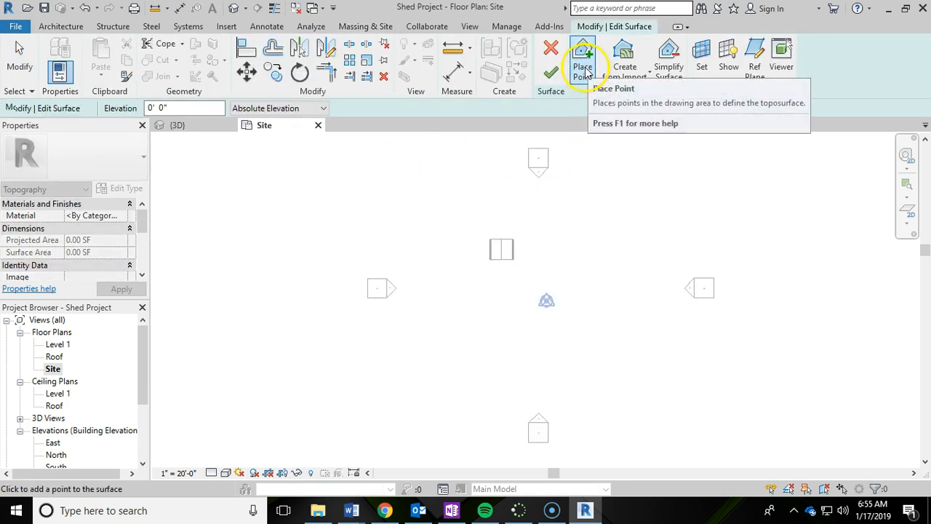
mouse_move(582, 58)
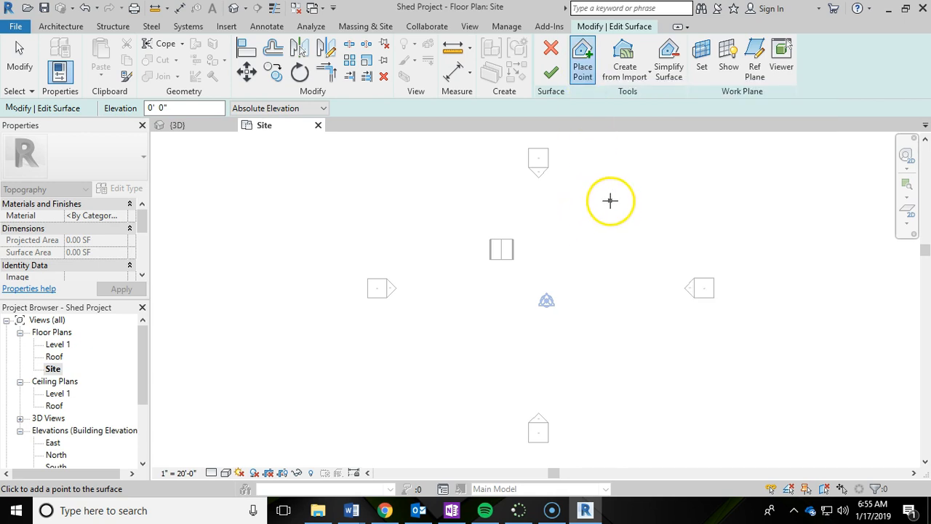
mouse_move(628, 194)
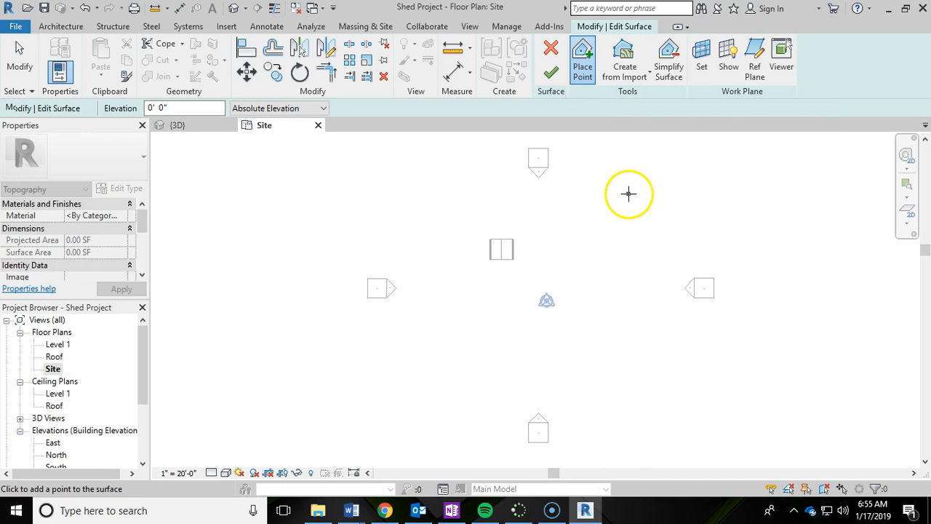
mouse_move(653, 194)
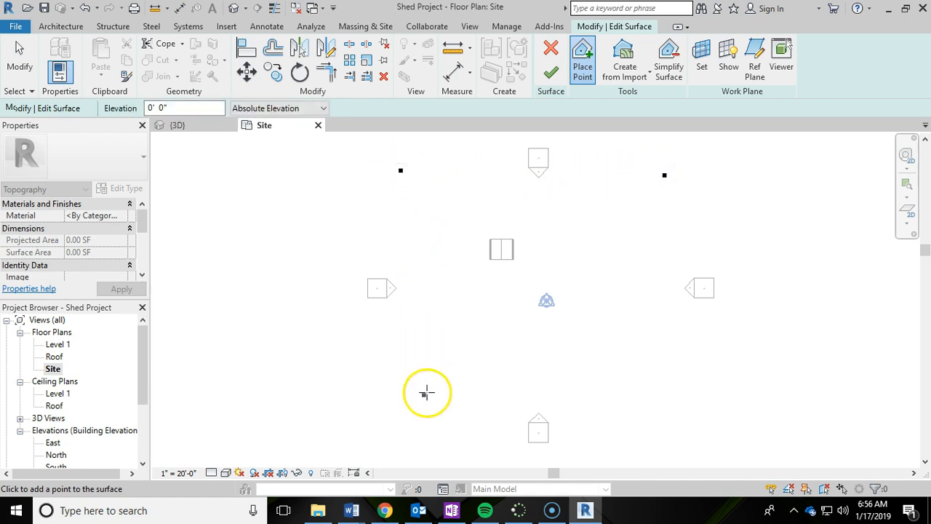
mouse_move(404, 404)
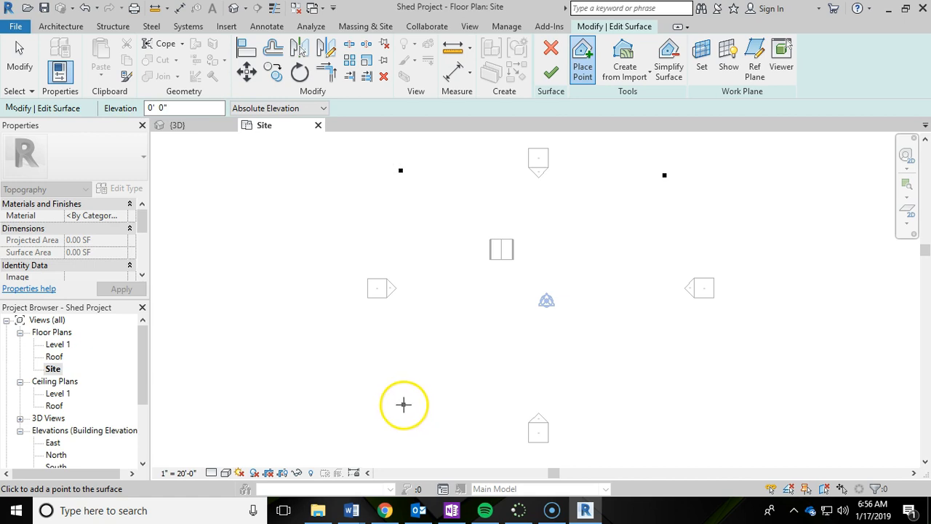
left_click(404, 406)
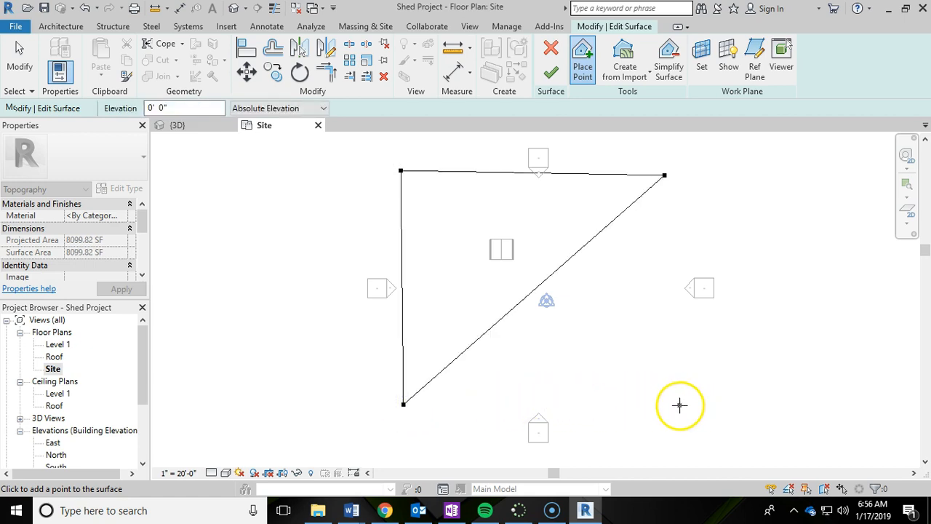
left_click(678, 406)
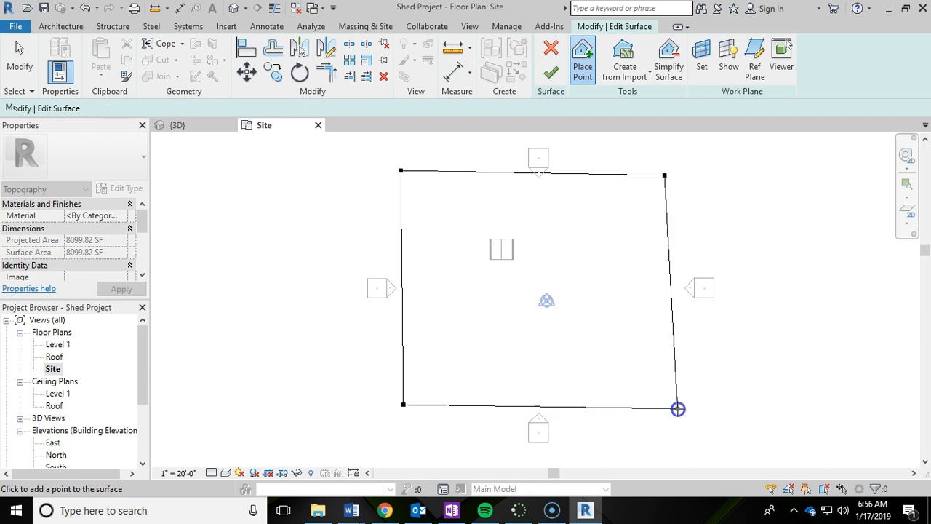
left_click(406, 390)
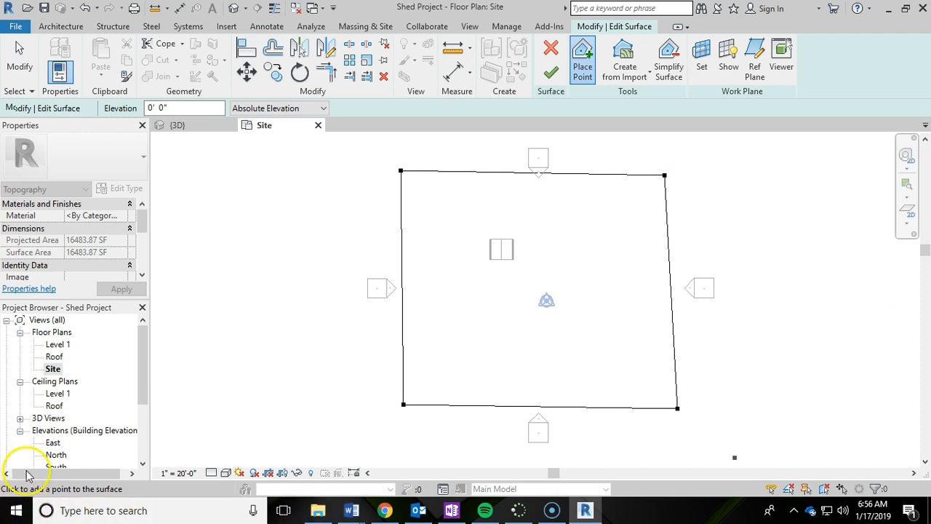
mouse_move(551, 74)
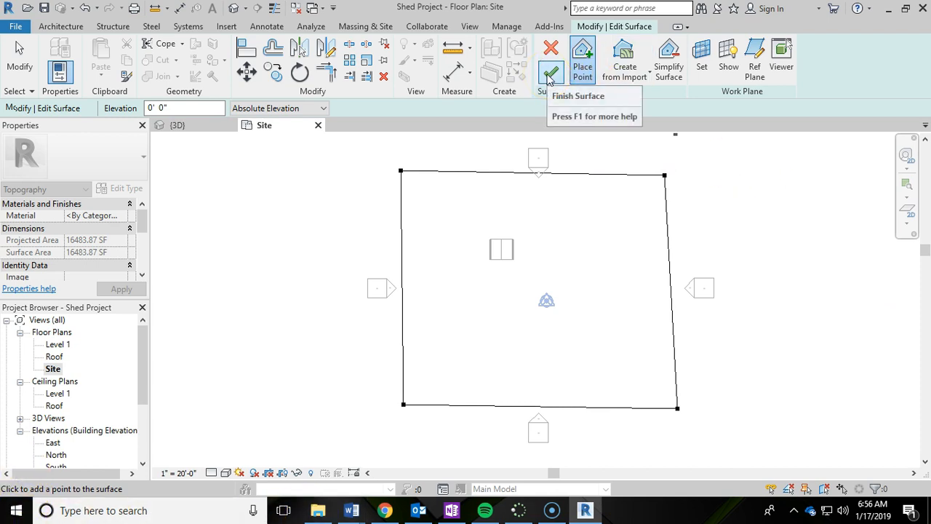
left_click(550, 73)
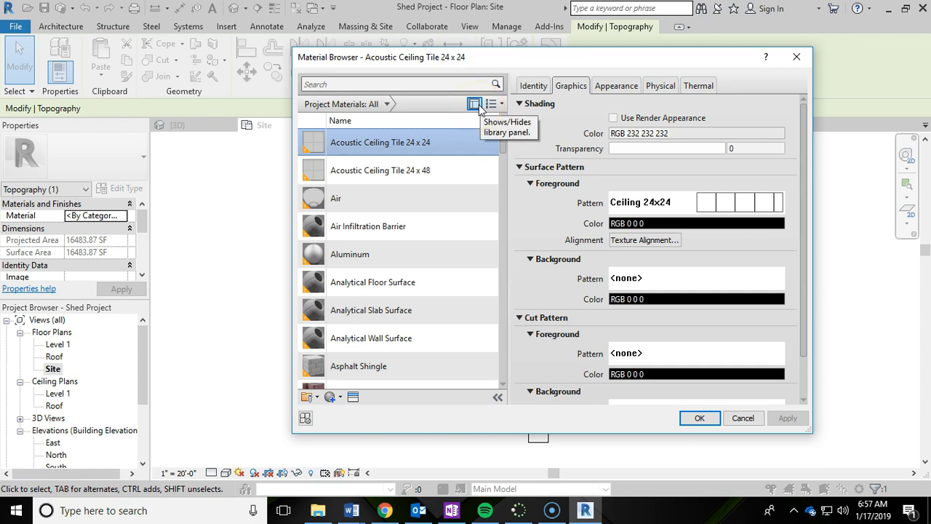
- Search 'gra' in the Material Browser and assign Grass to the toposurface
left_click(475, 103)
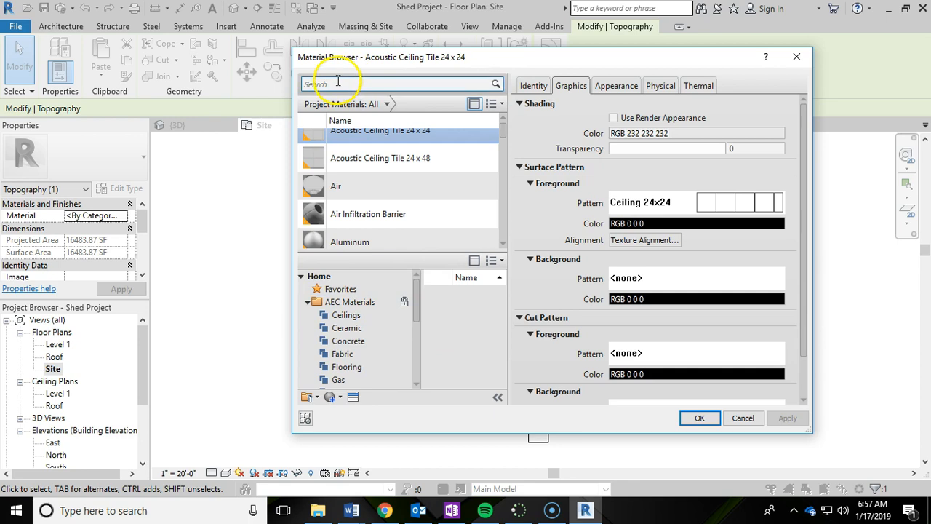
type("grass")
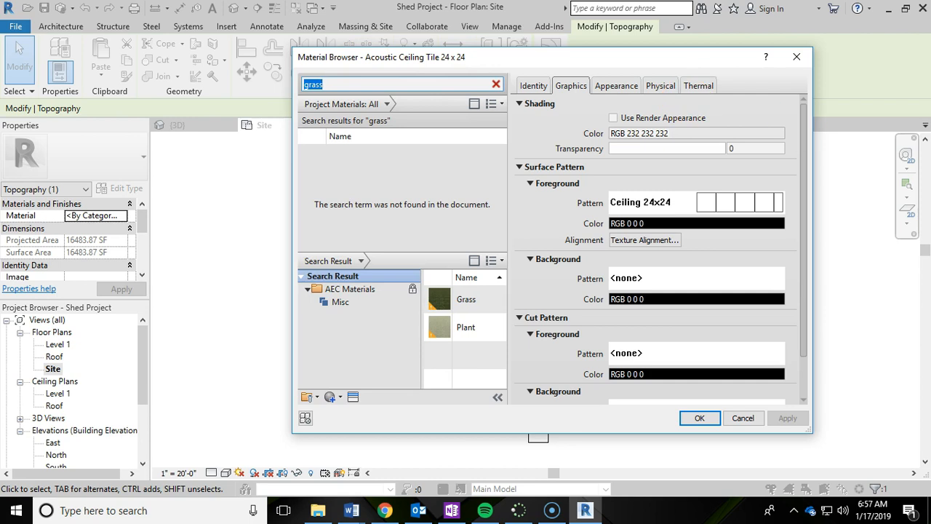
mouse_move(411, 307)
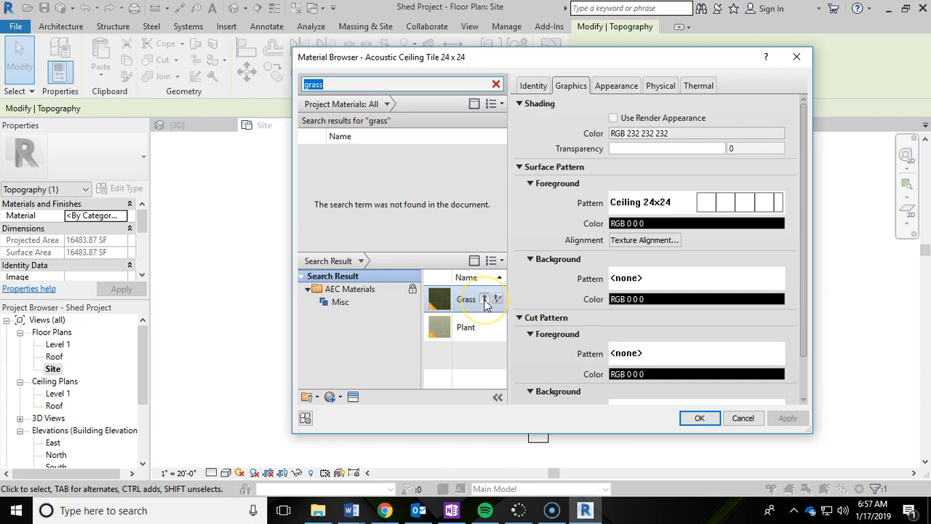
mouse_move(486, 299)
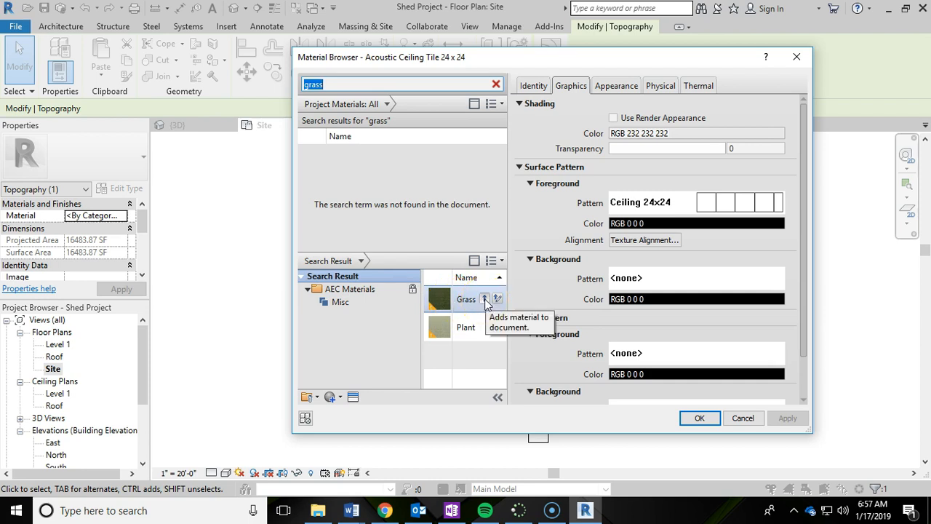
left_click(484, 298)
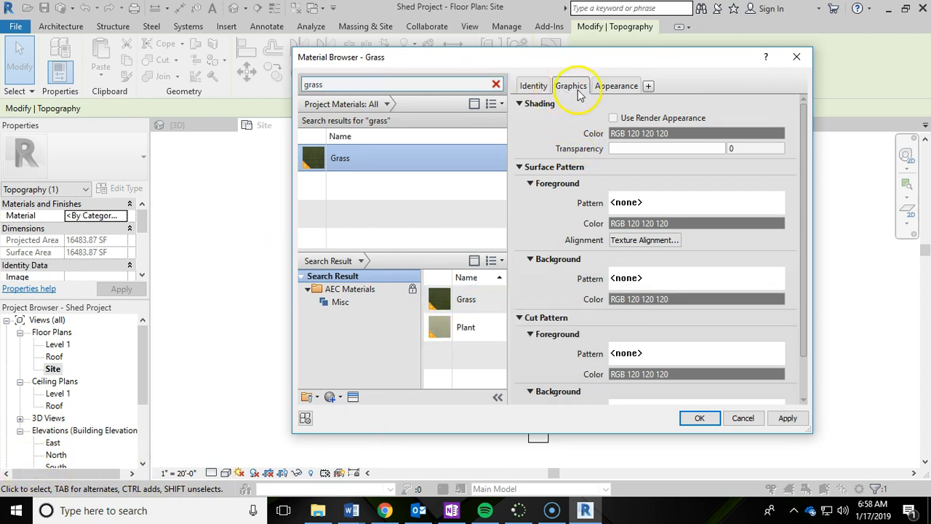
left_click(614, 117)
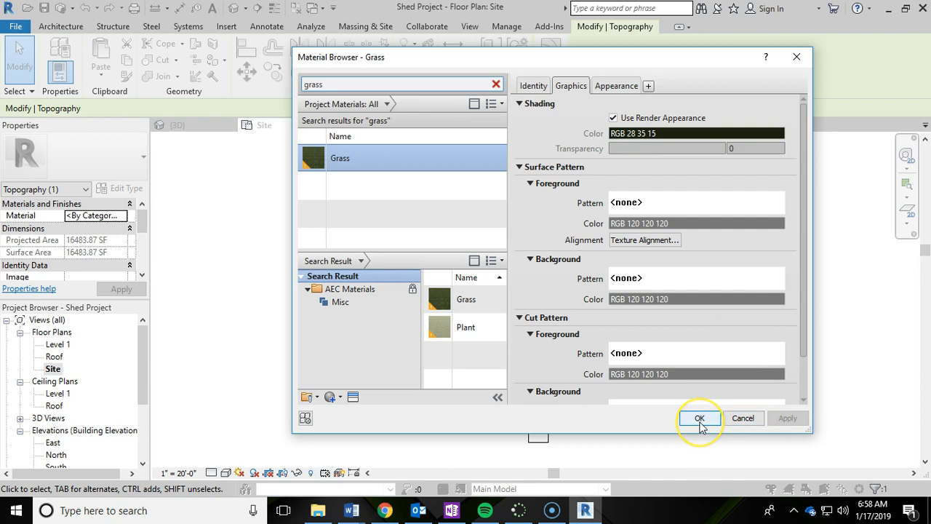
left_click(698, 417)
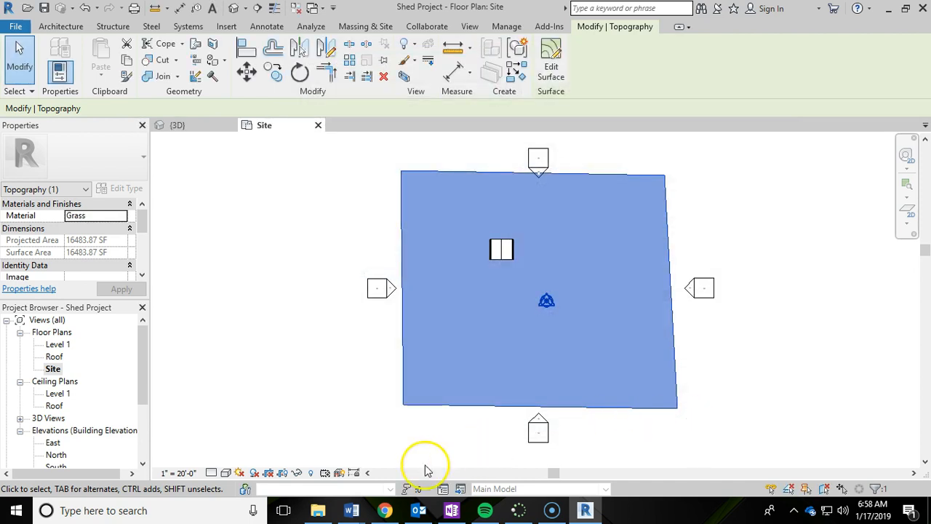
mouse_move(260, 322)
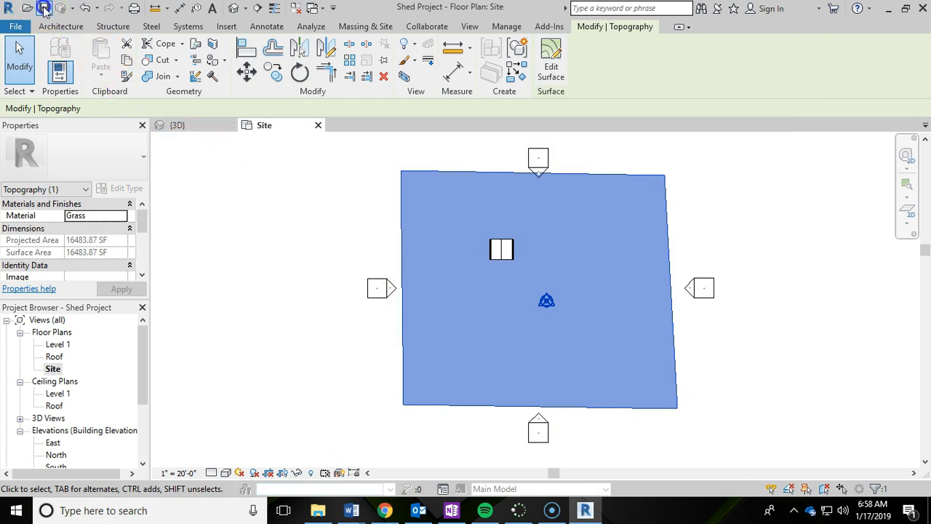
- Save the shed project and deselect the grass toposurface
left_click(342, 290)
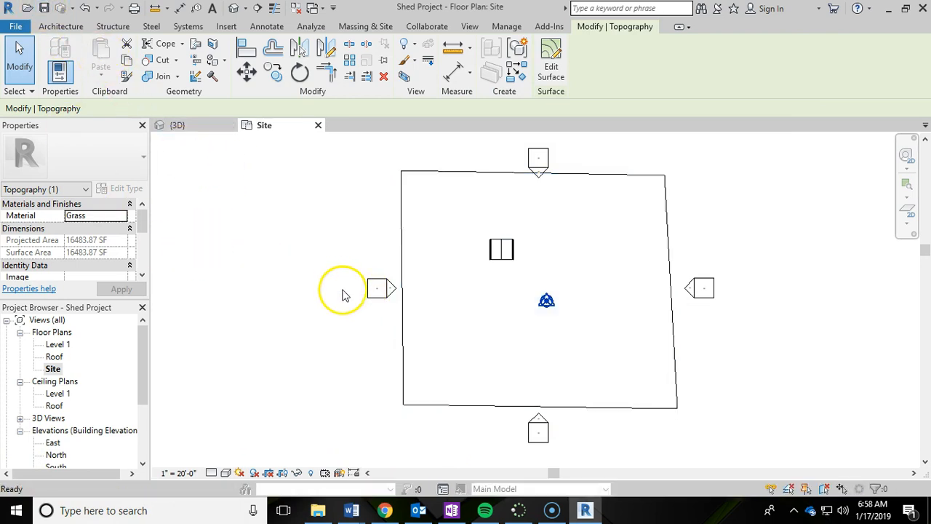
left_click(366, 26)
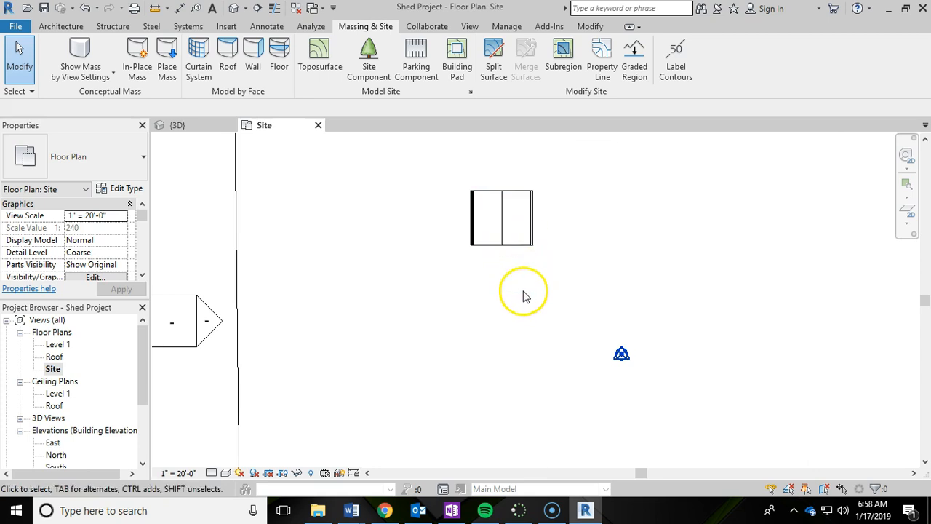
mouse_move(531, 255)
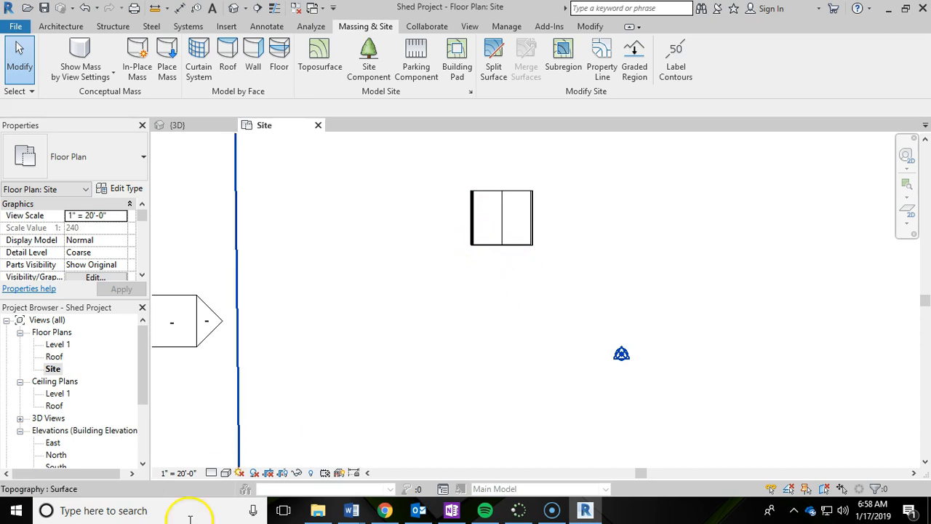
mouse_move(465, 275)
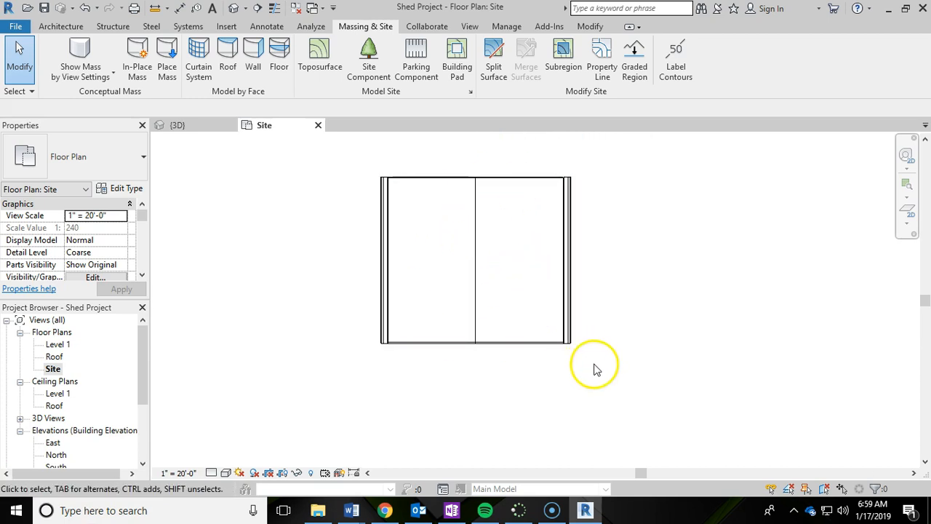
- Window-select the shed and temporarily hide the roof category
left_click_drag(593, 364, 491, 342)
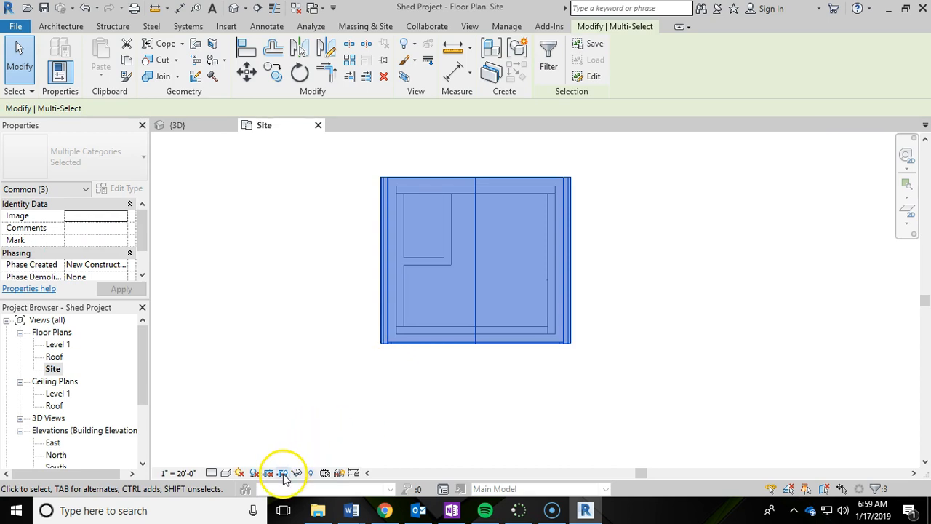
mouse_move(283, 473)
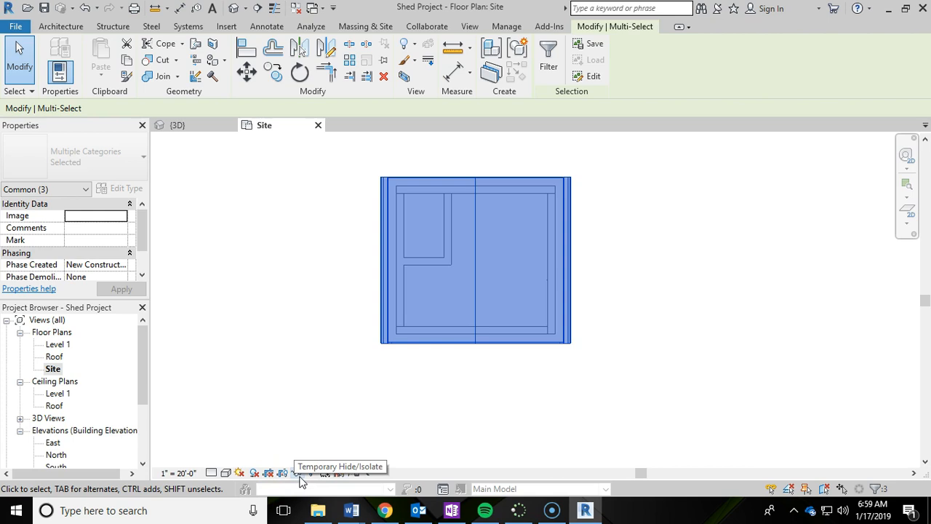
left_click(299, 473)
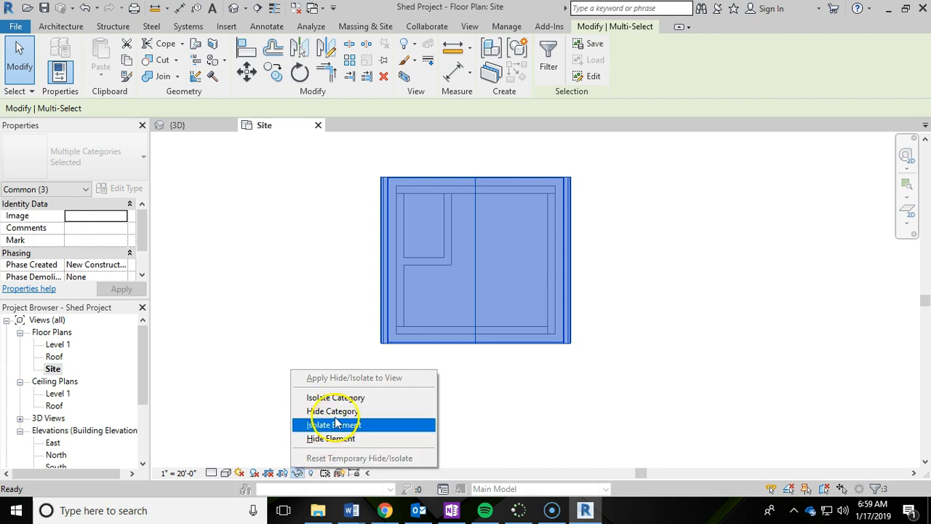
mouse_move(334, 411)
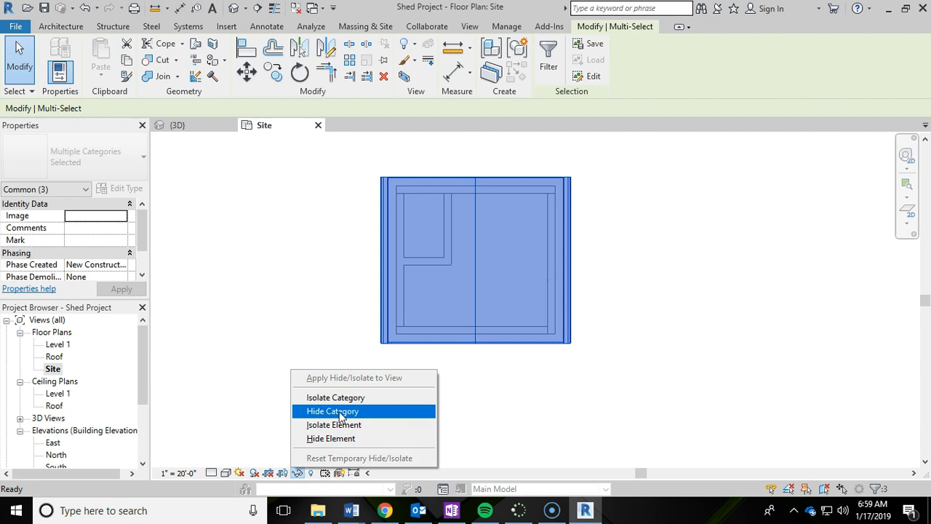
left_click(332, 412)
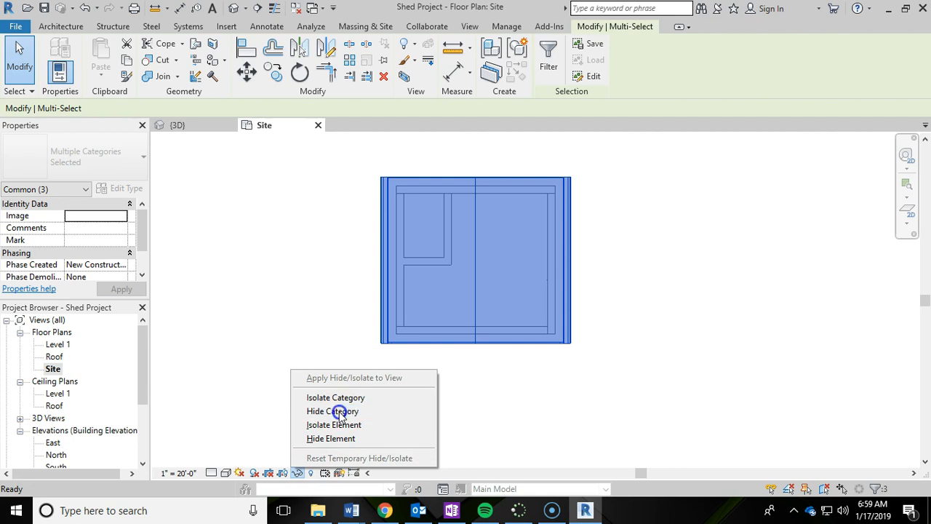
left_click(332, 411)
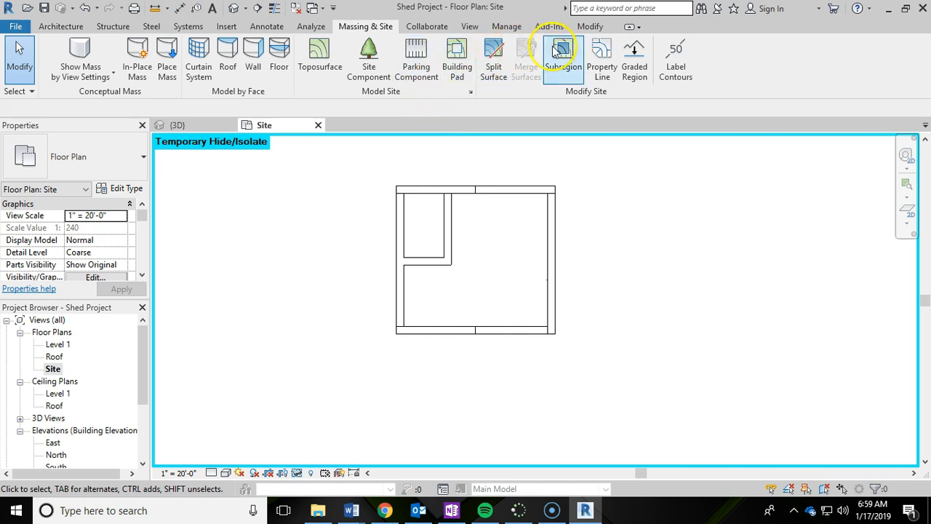
mouse_move(562, 58)
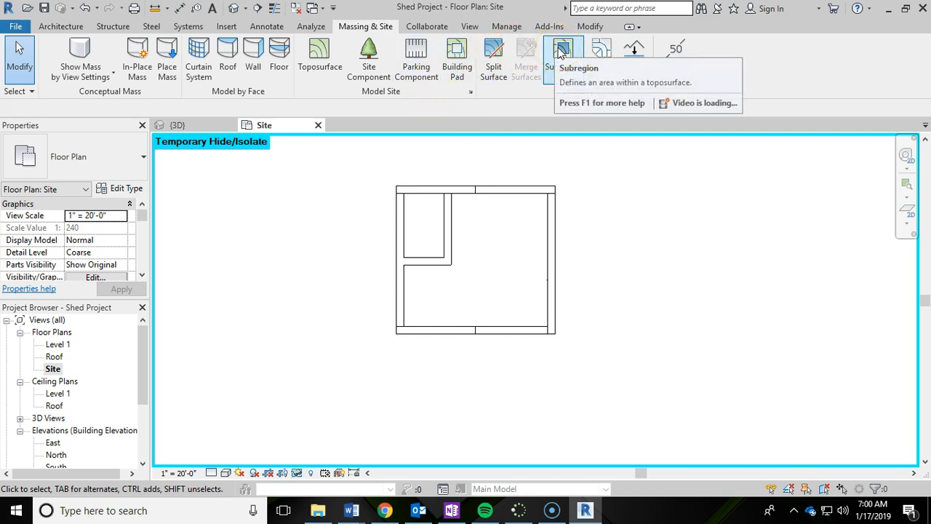
- Start a toposurface Subregion sketch with the Rectangle draw tool
left_click(563, 58)
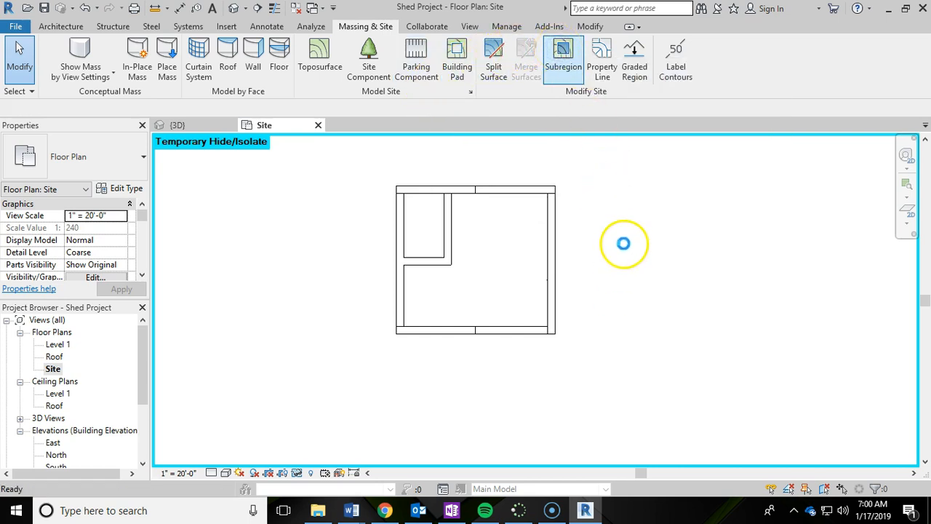
left_click(563, 54)
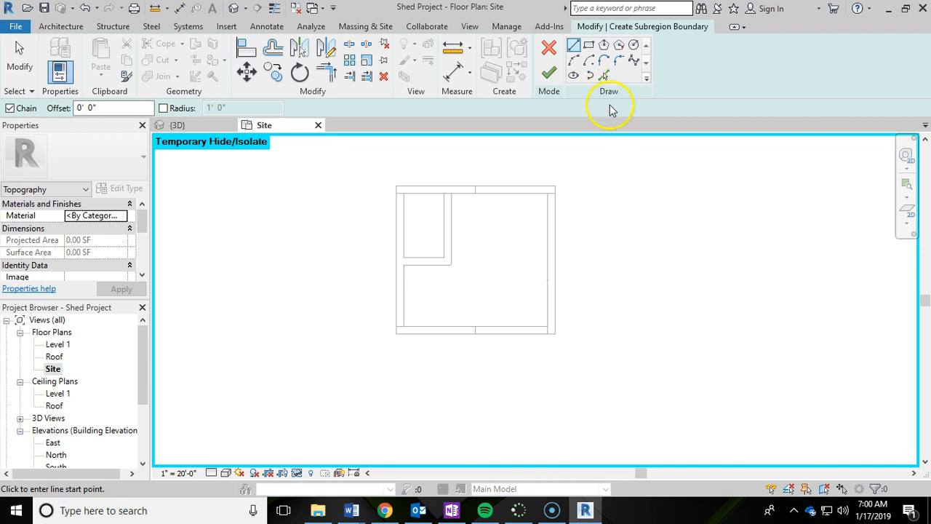
mouse_move(640, 91)
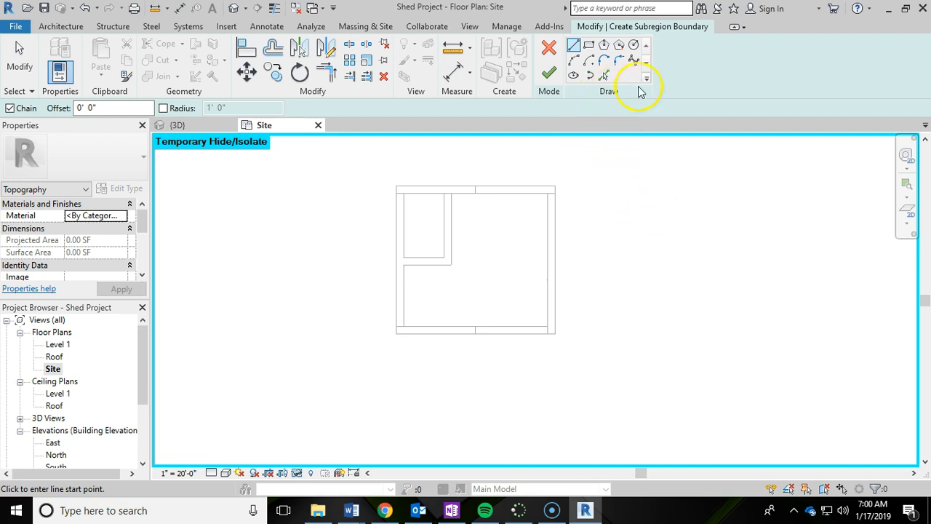
left_click(588, 45)
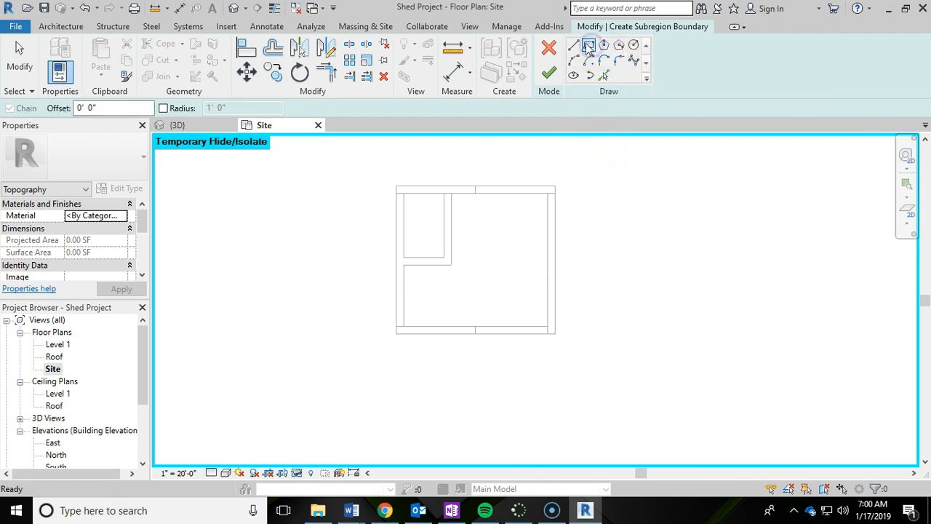
mouse_move(588, 46)
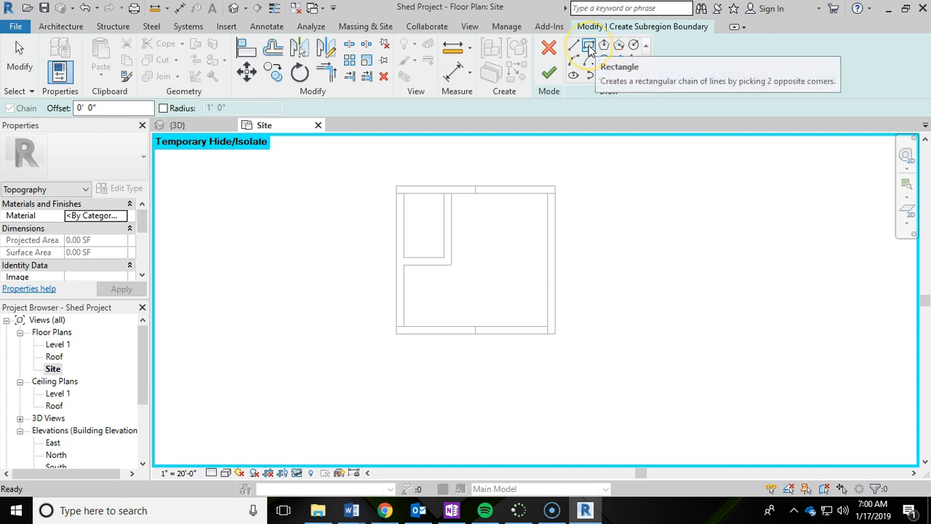
- Sketch an 8' x 8' rectangular subregion boundary just below the shed
left_click(589, 45)
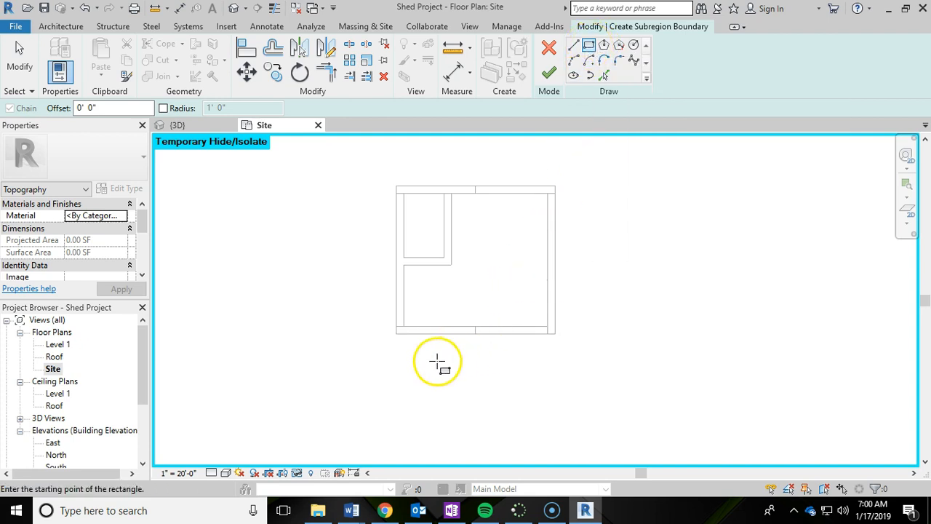
mouse_move(529, 366)
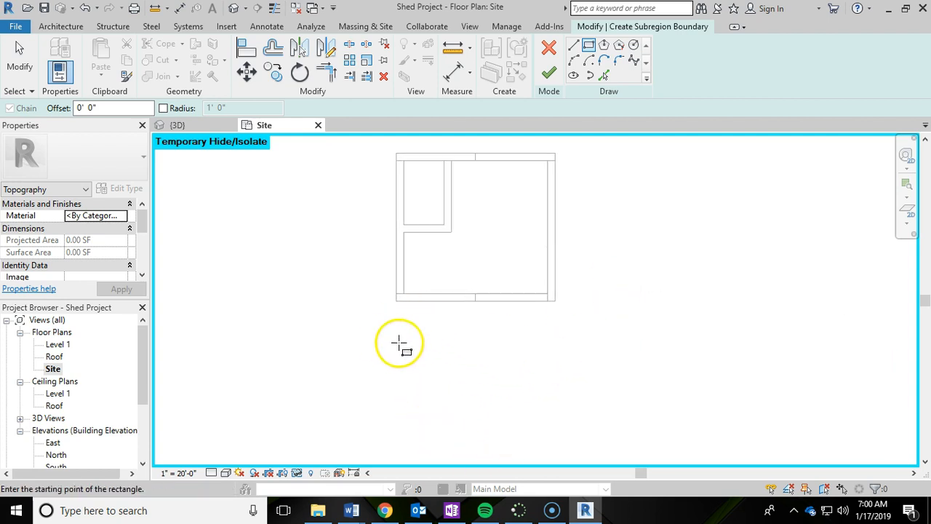
mouse_move(491, 347)
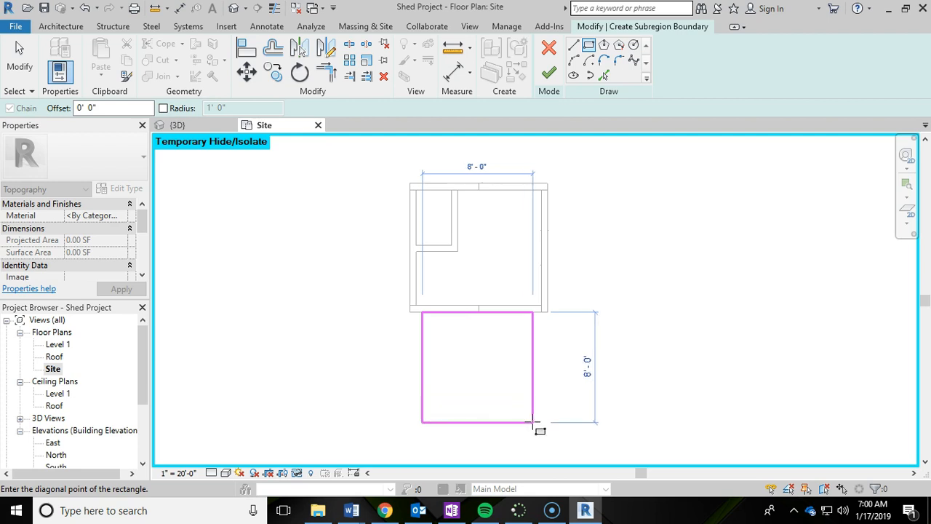
left_click(533, 422)
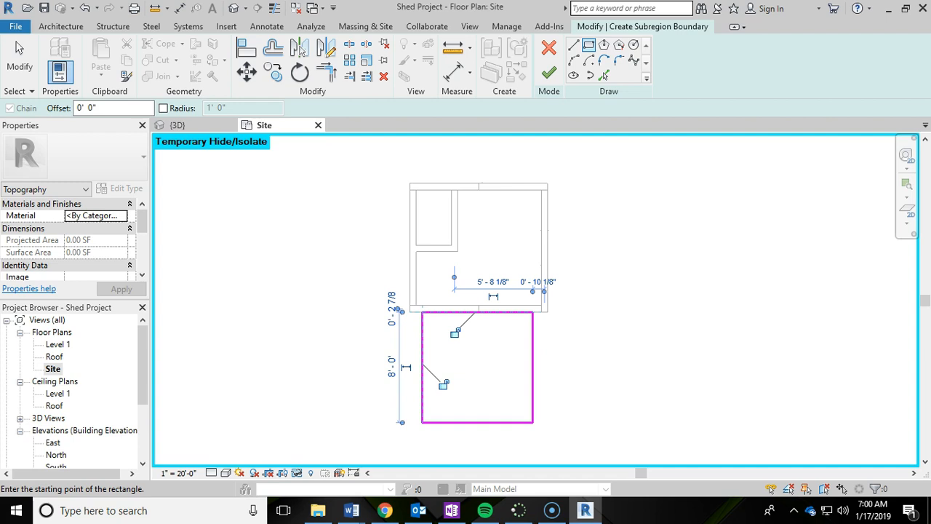
mouse_move(629, 369)
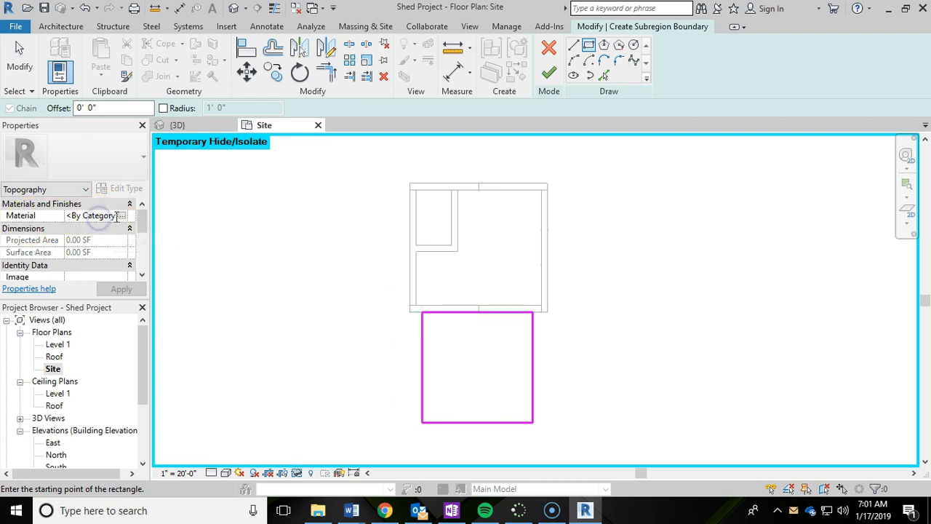
- Set the subregion material to Gravel with render appearance enabled
left_click(123, 215)
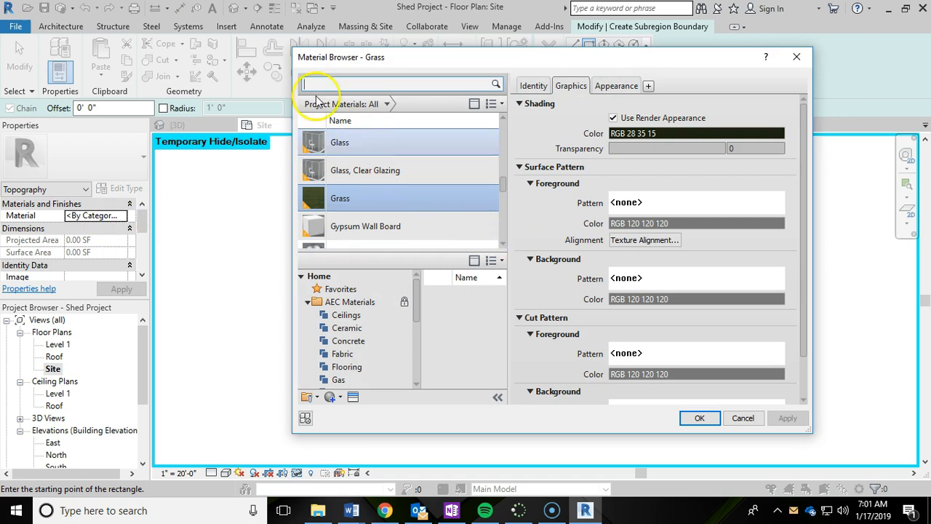
type("gravel")
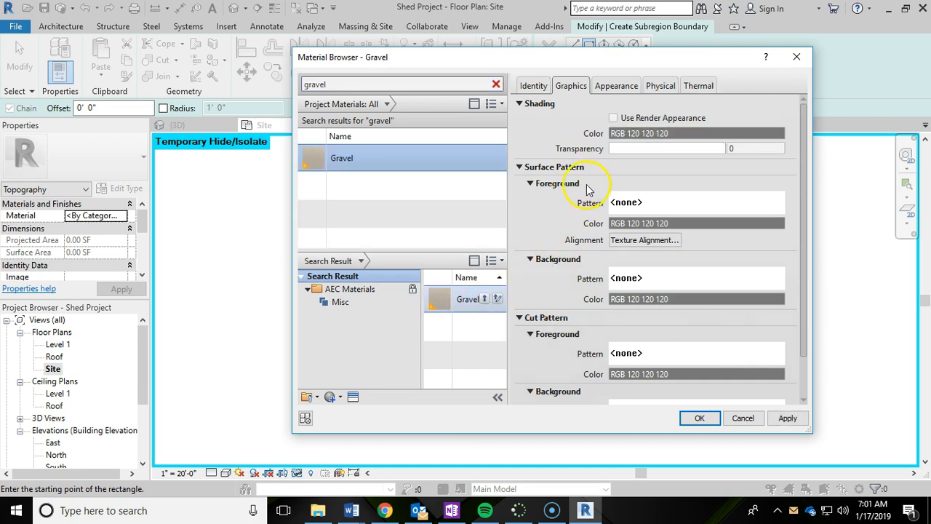
left_click(613, 117)
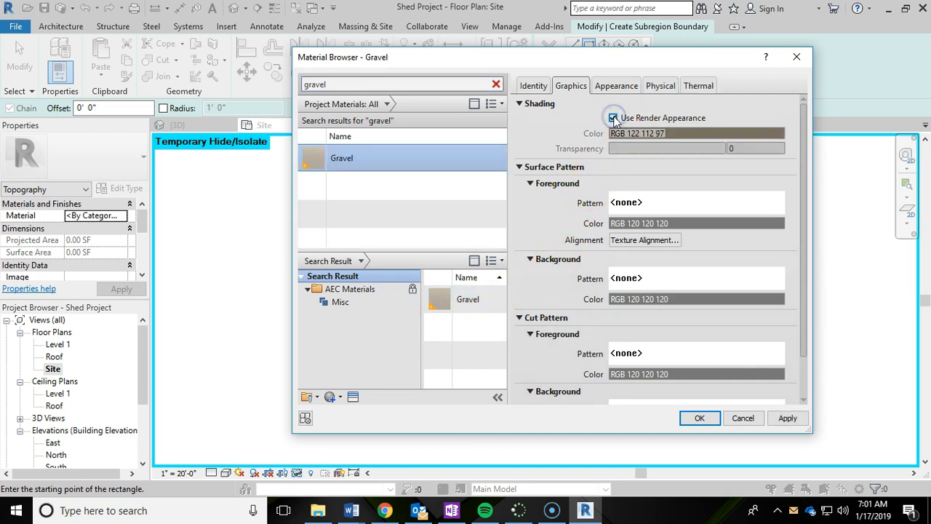
left_click(613, 117)
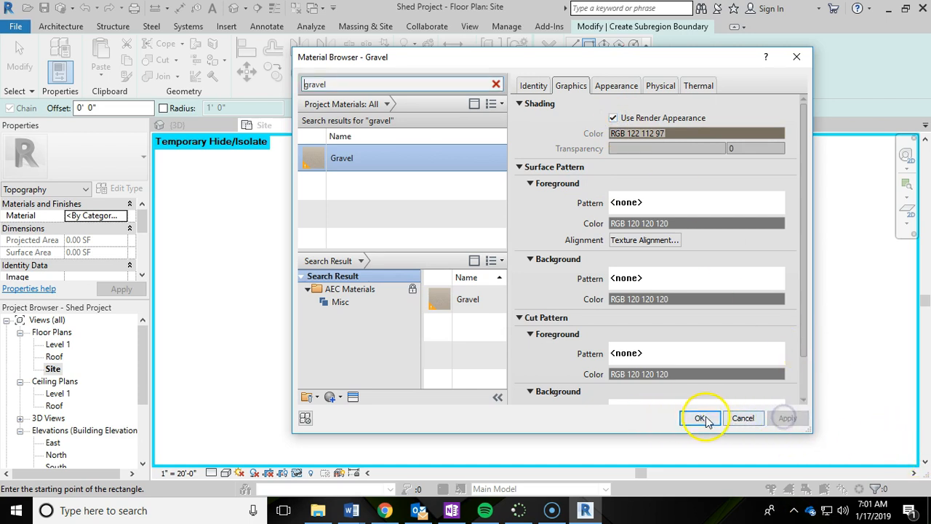
left_click(700, 418)
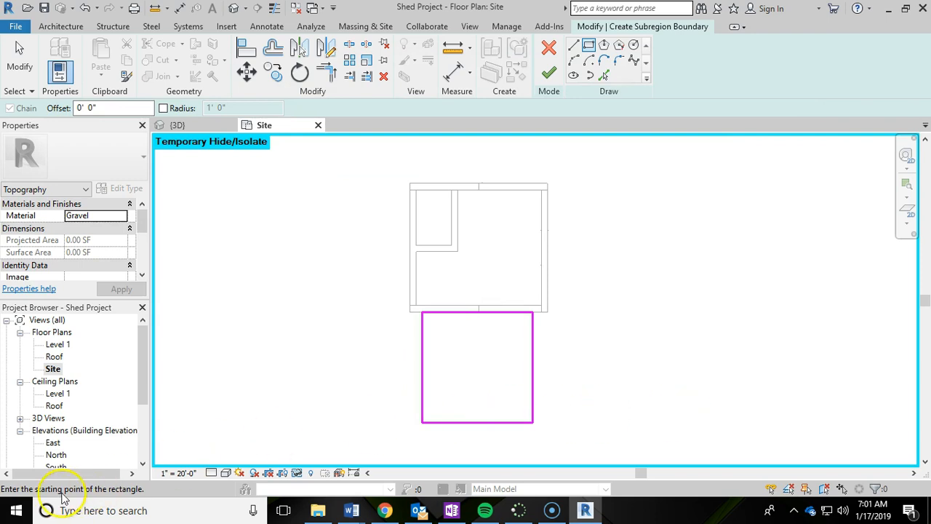
mouse_move(548, 73)
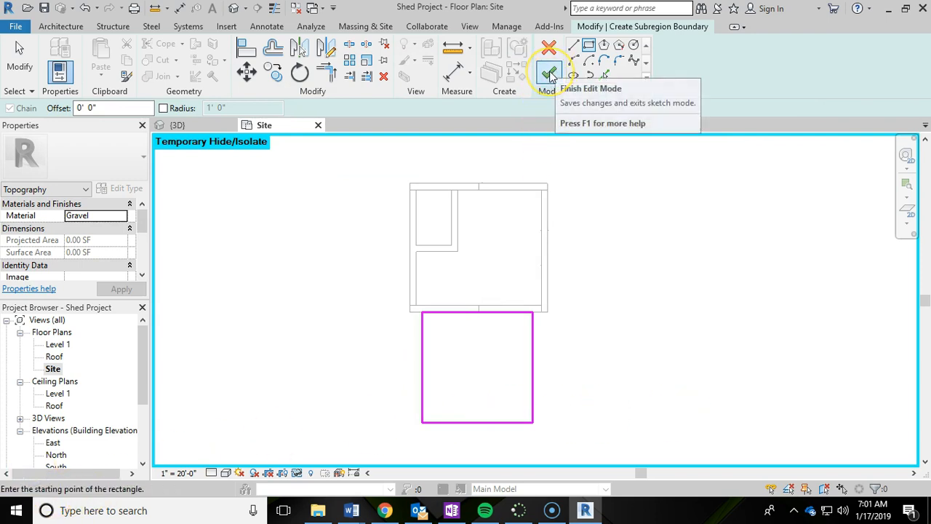
- Finish the 64 SF gravel subregion and reset the temporarily hidden elements
left_click(548, 72)
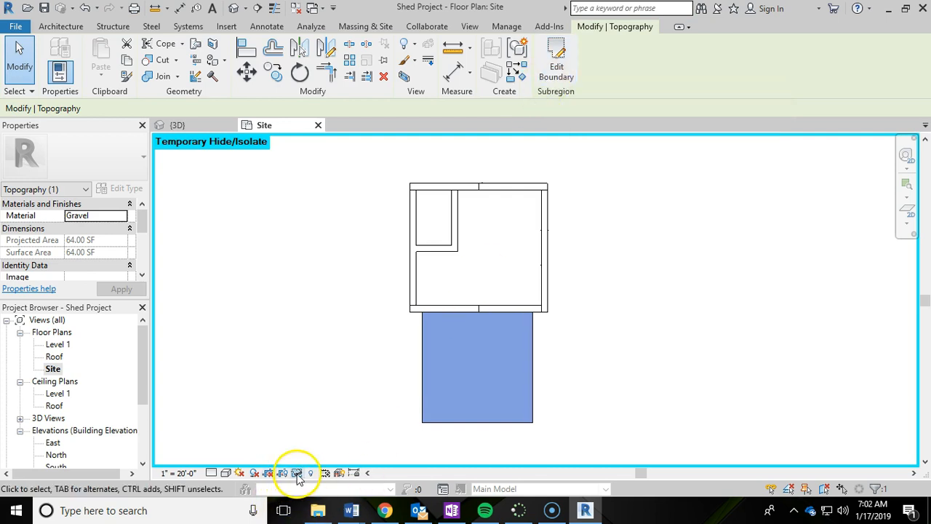
left_click(297, 474)
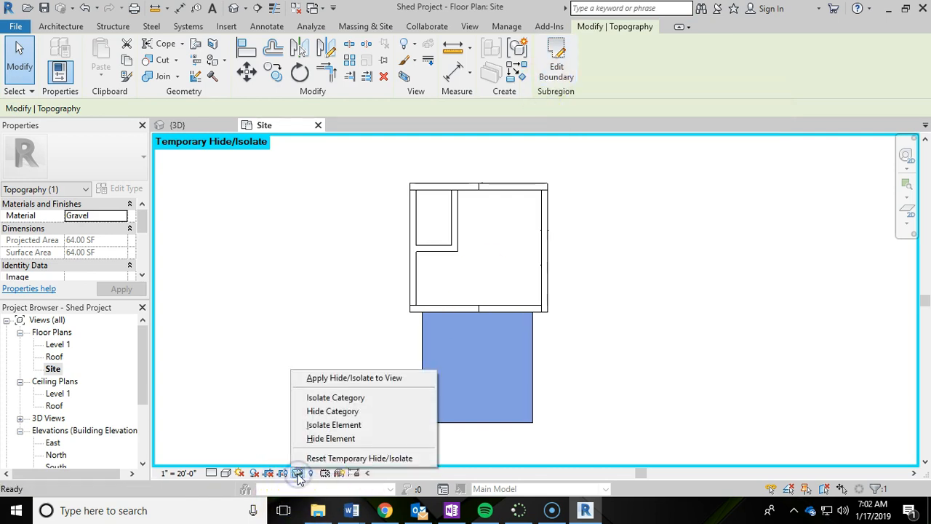
mouse_move(358, 458)
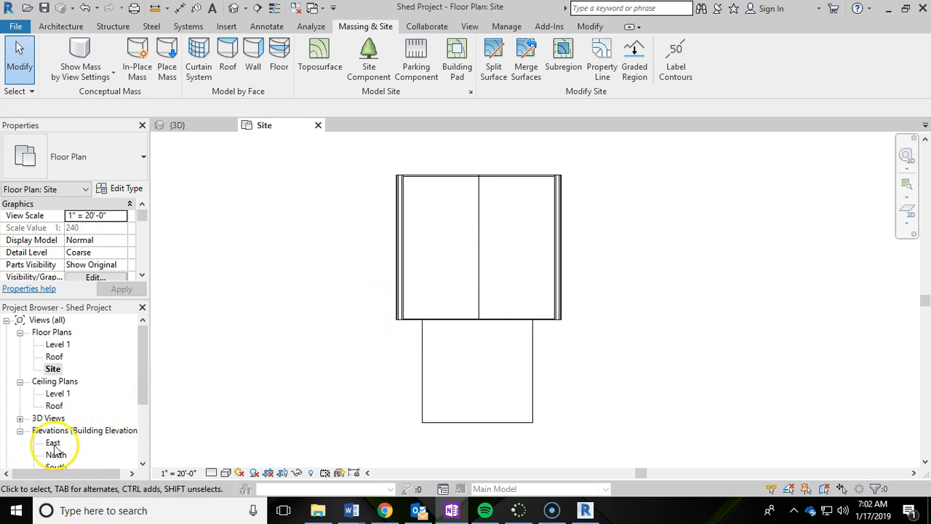
- Open the East elevation and drag the grass toposurface below the shed foundation
left_click(53, 443)
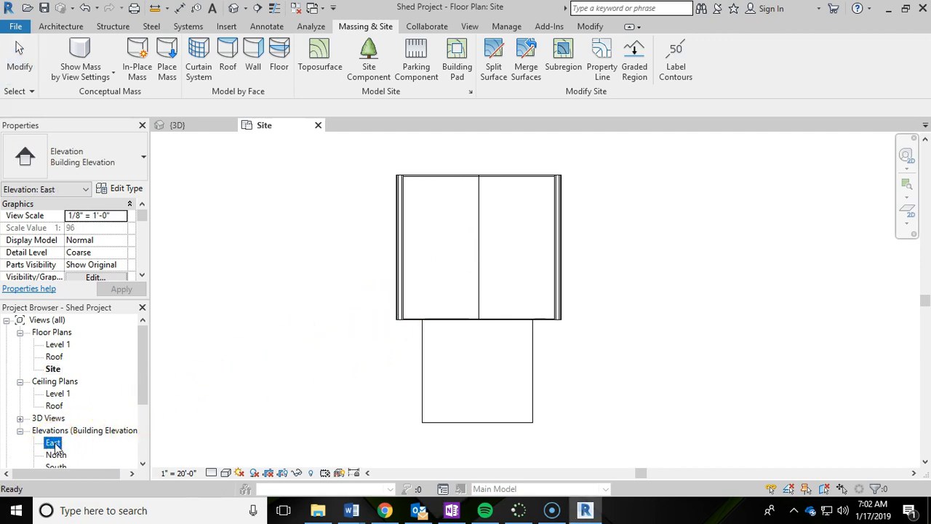
double_click(52, 442)
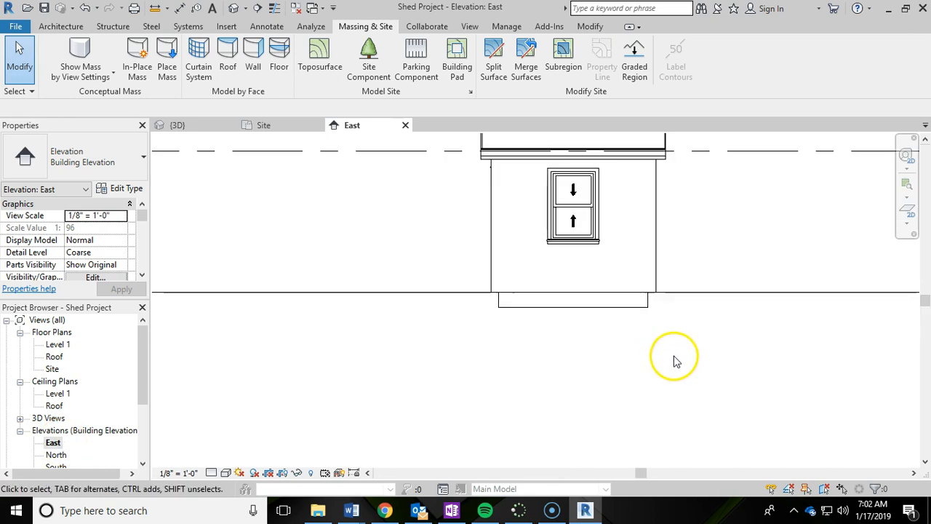
left_click(698, 292)
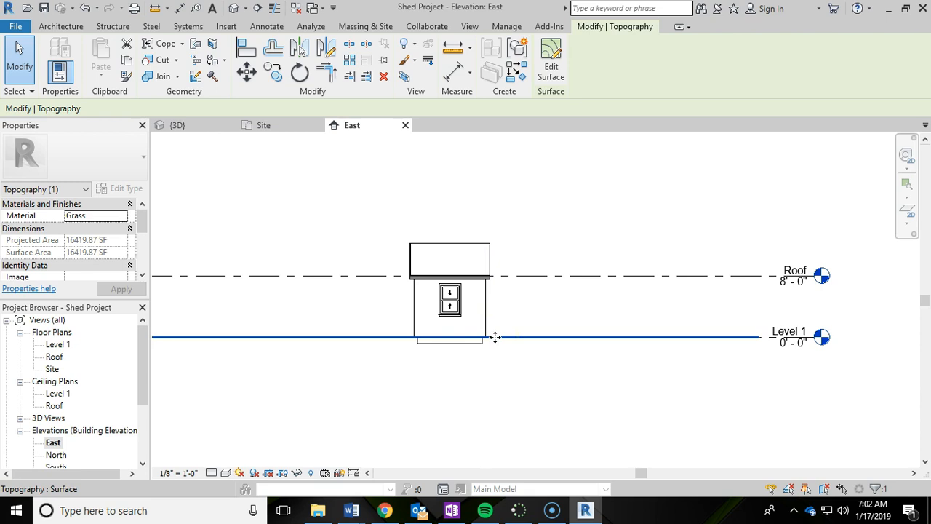
mouse_move(496, 337)
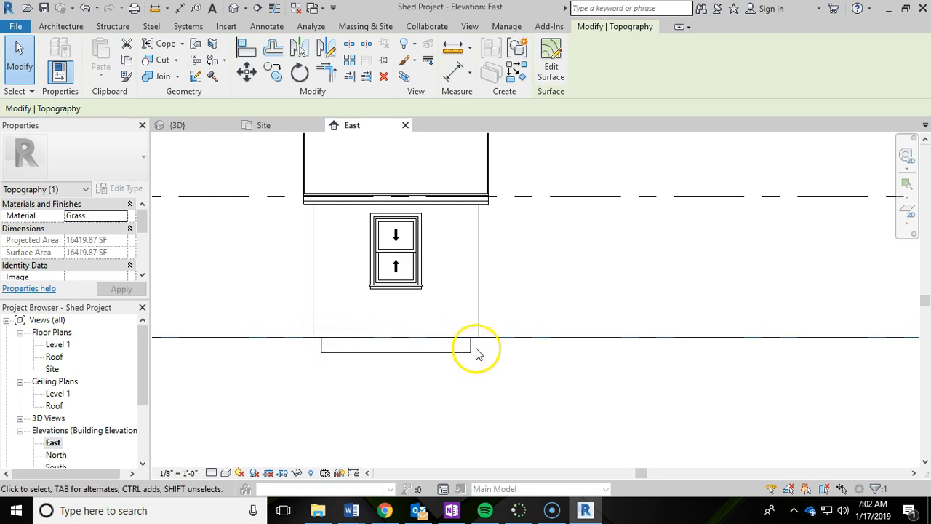
left_click(481, 337)
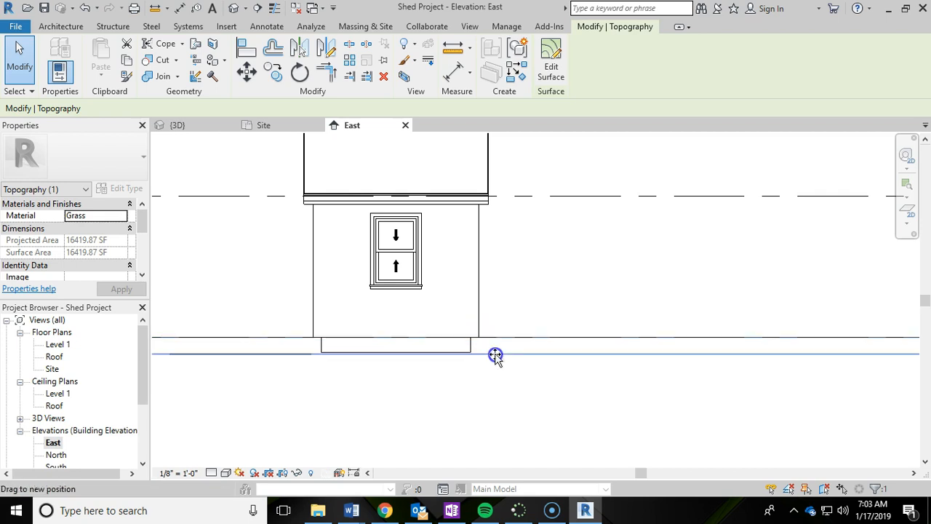
left_click_drag(495, 355, 495, 343)
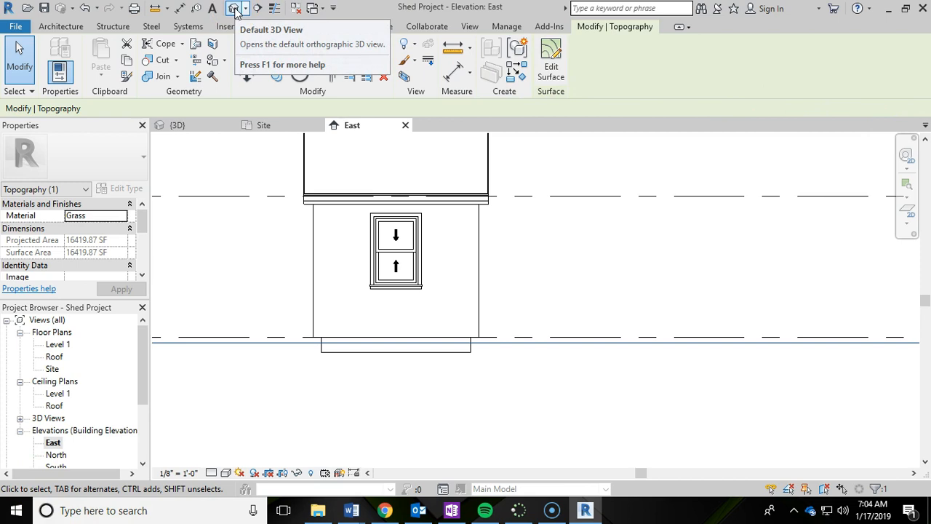
- Open the default 3D view in Realistic style and orbit to the shed front and gravel pad
left_click(234, 8)
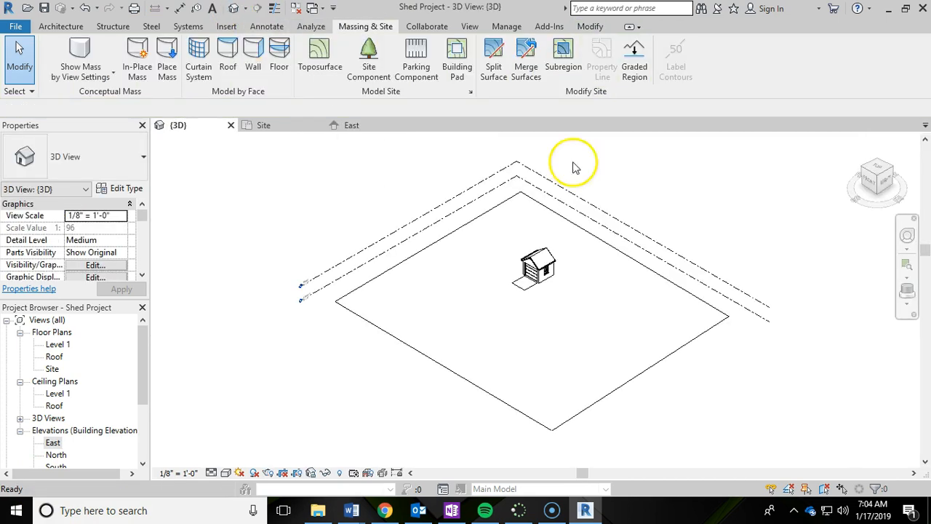
mouse_move(469, 327)
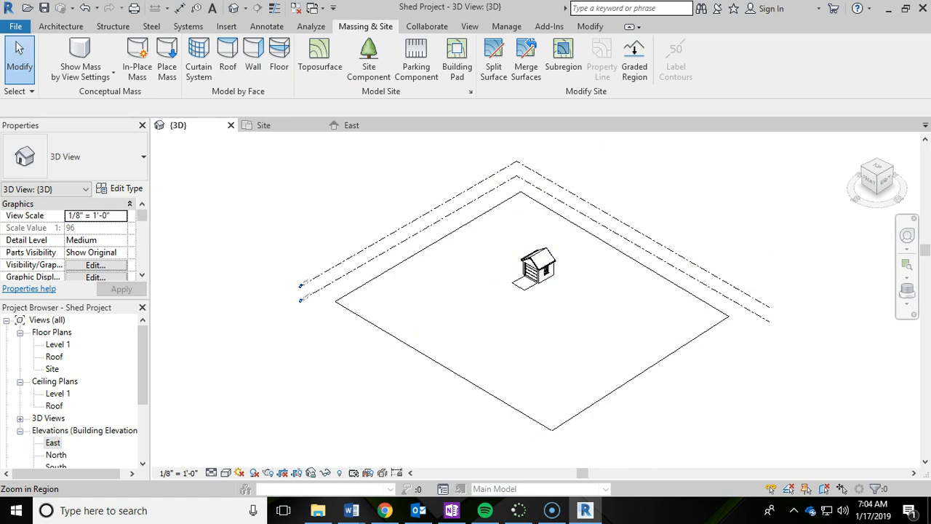
left_click(647, 371)
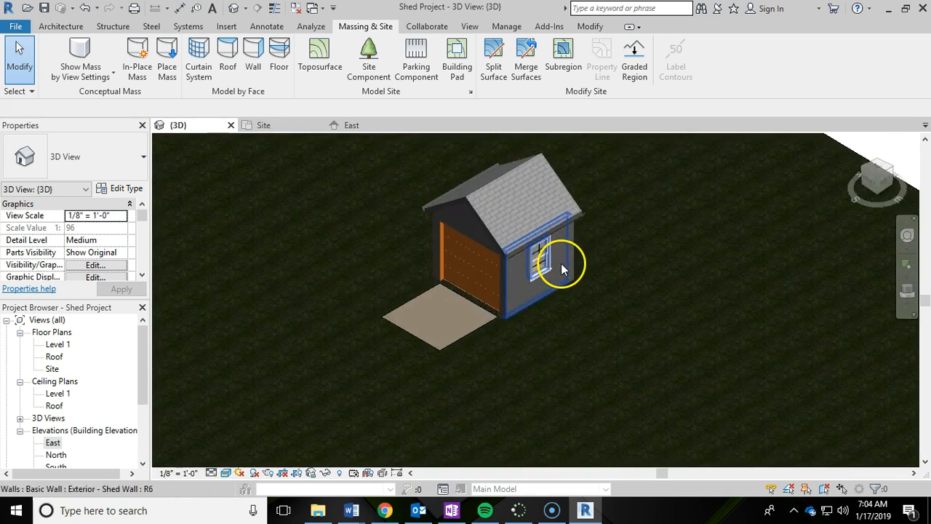
left_click_drag(560, 251, 571, 261)
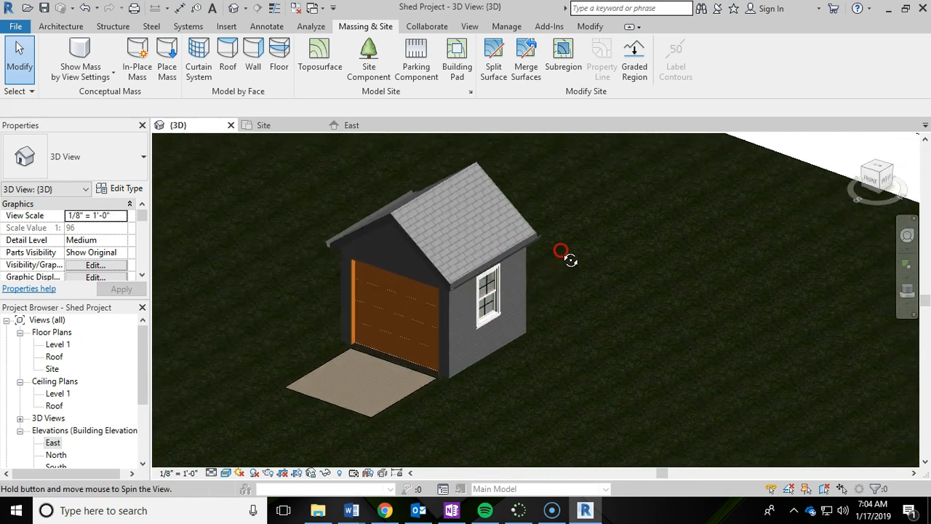
left_click_drag(560, 251, 575, 269)
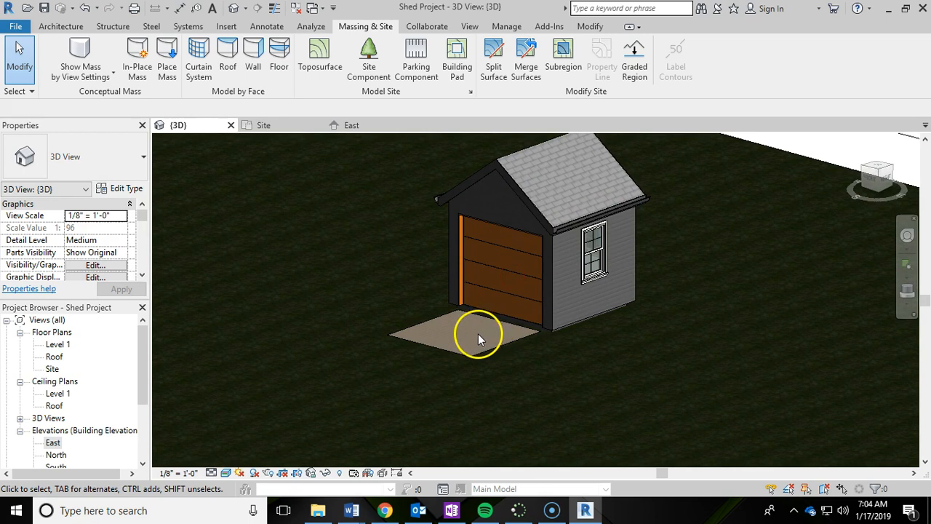
scroll("up", 3)
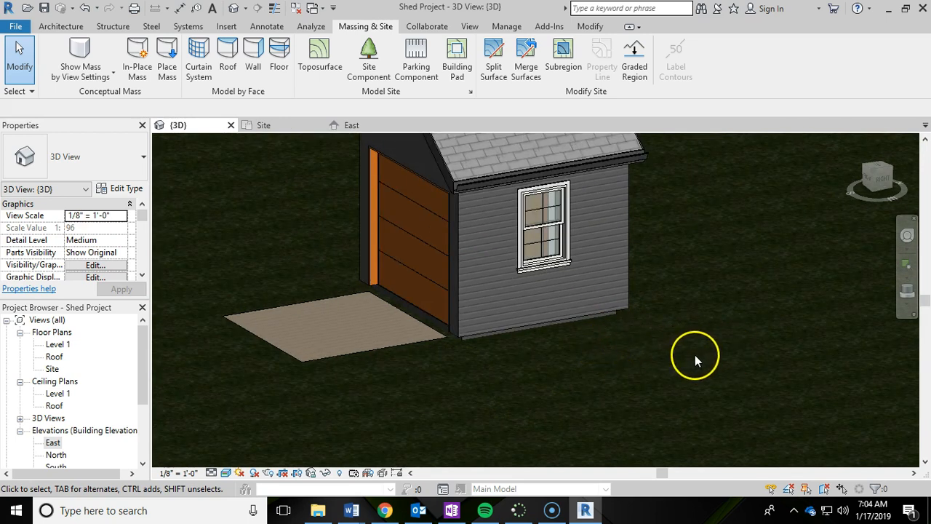
left_click_drag(695, 360, 724, 367)
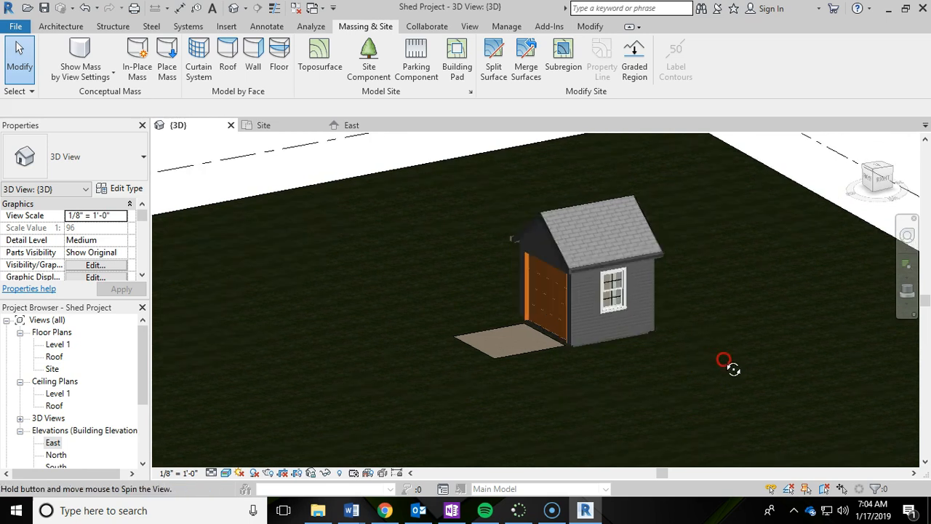